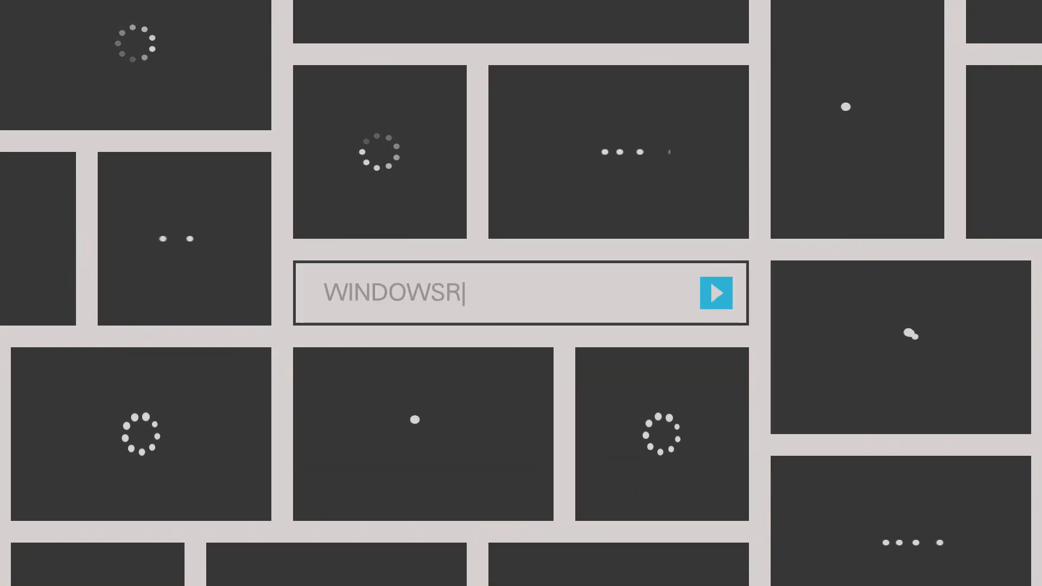
Step: Wait for the intro animation to finish and the Windows 10 desktop to appear
click(715, 293)
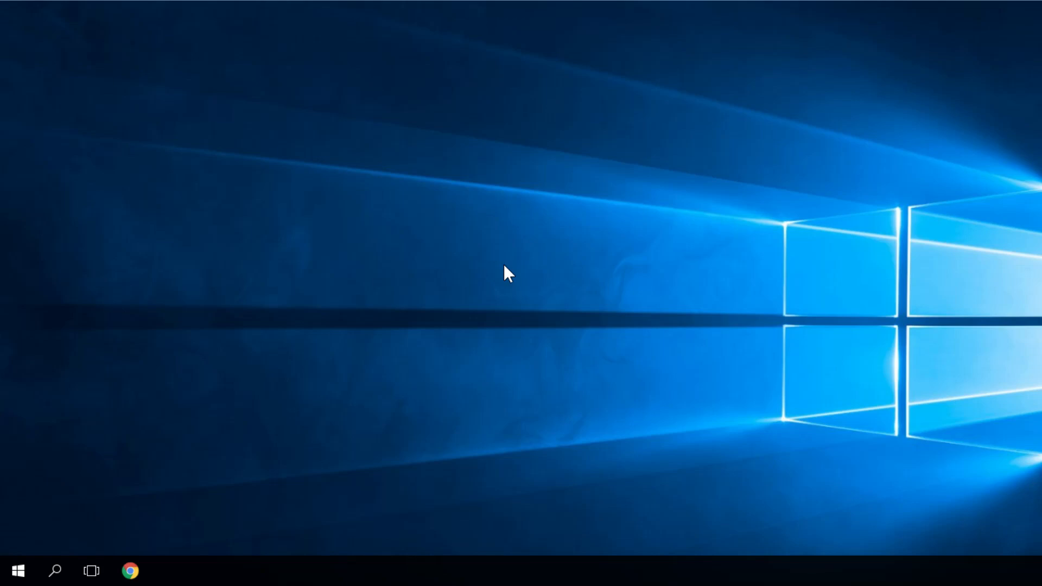
mouse_move(524, 258)
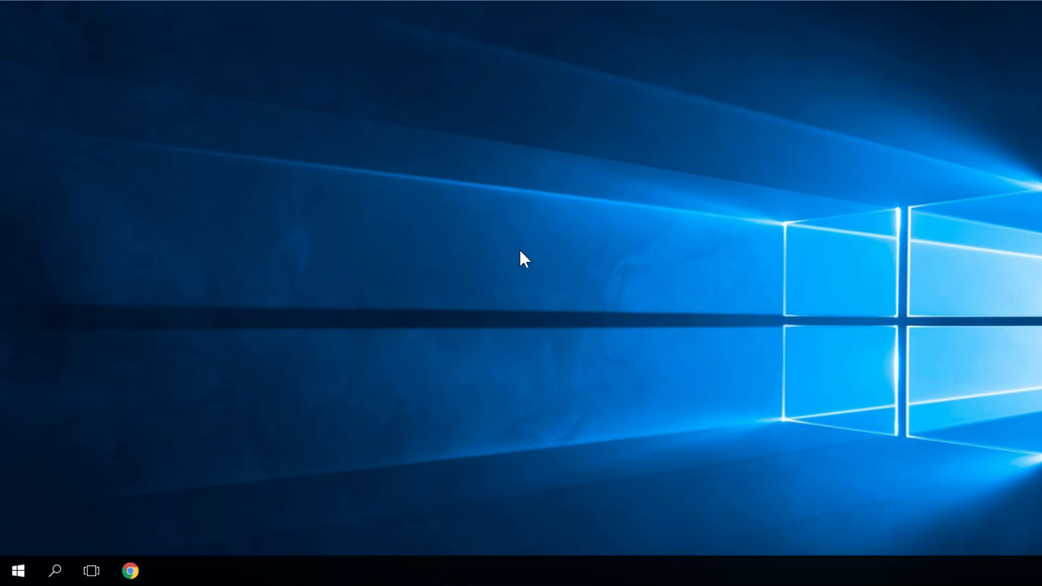
mouse_move(683, 261)
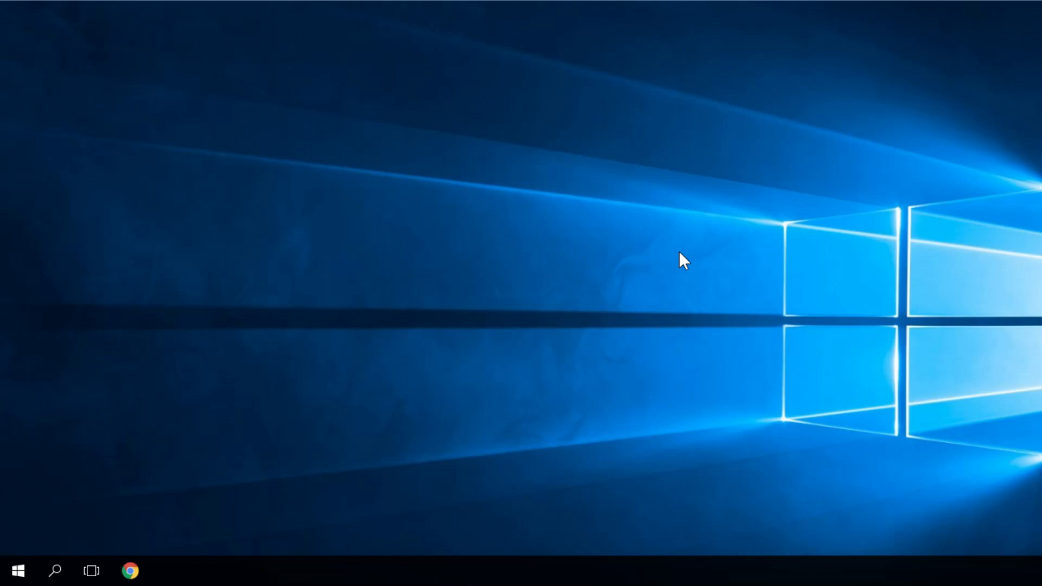
mouse_move(545, 239)
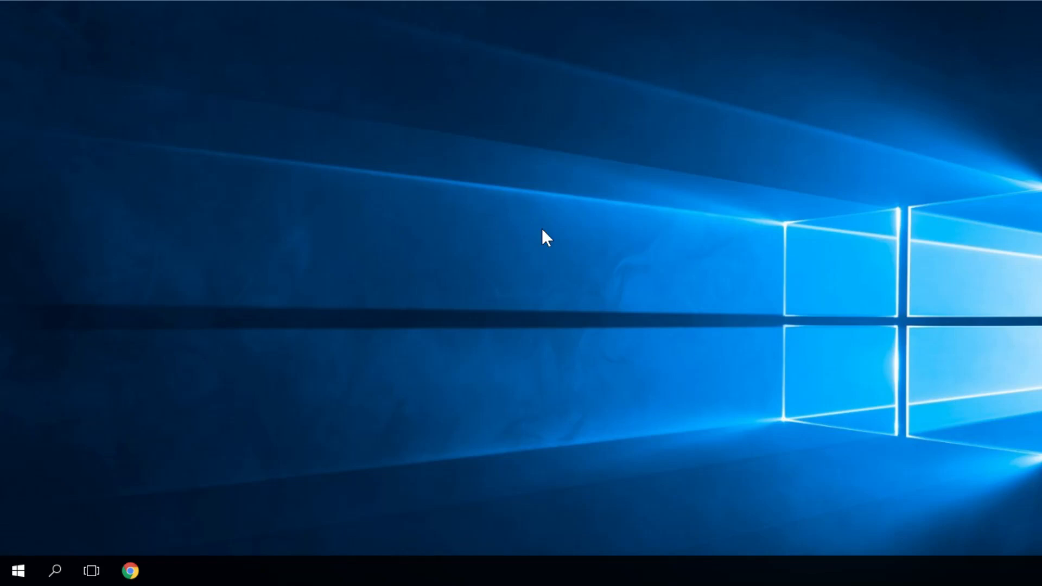
Step: Search the Start menu for 'devicemngr' to launch Device Manager
key(Super)
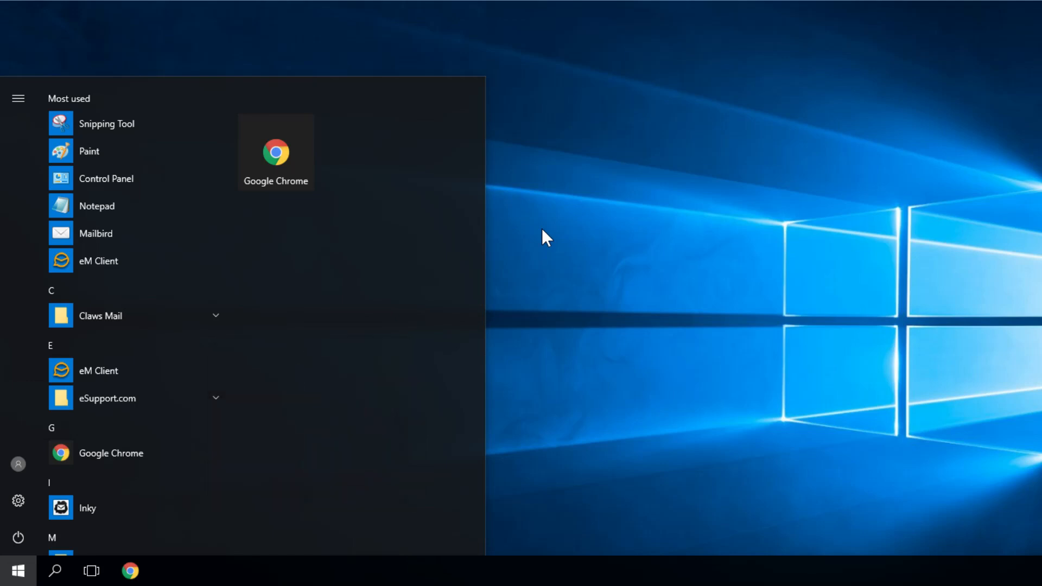
text(d)
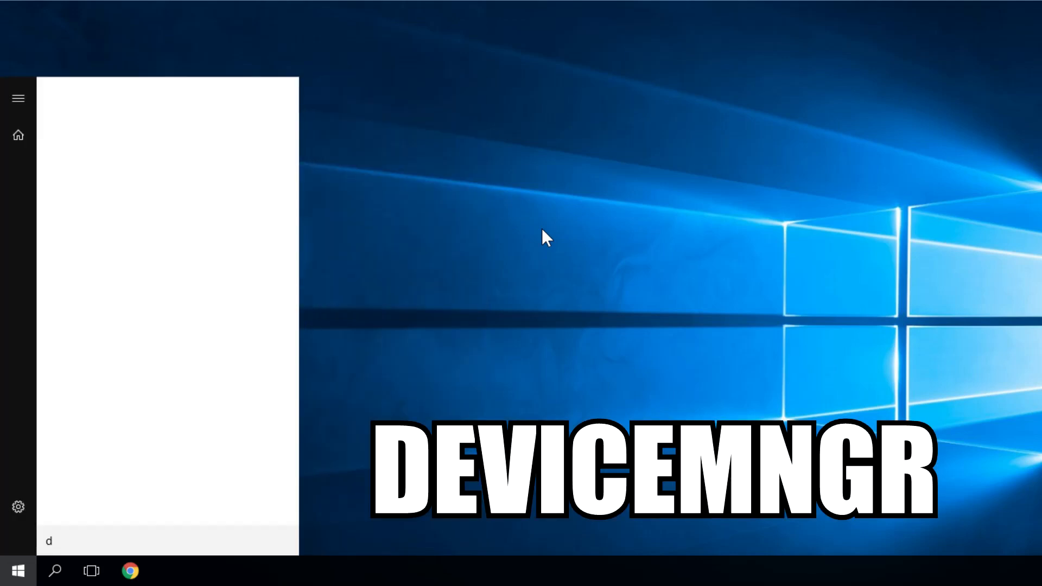
text(evicemngr)
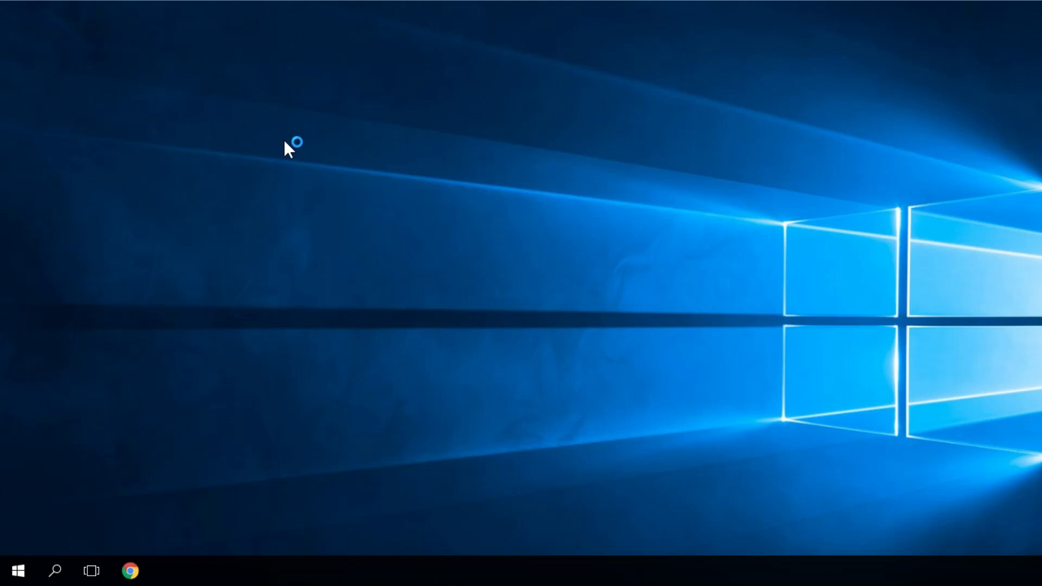
mouse_move(284, 139)
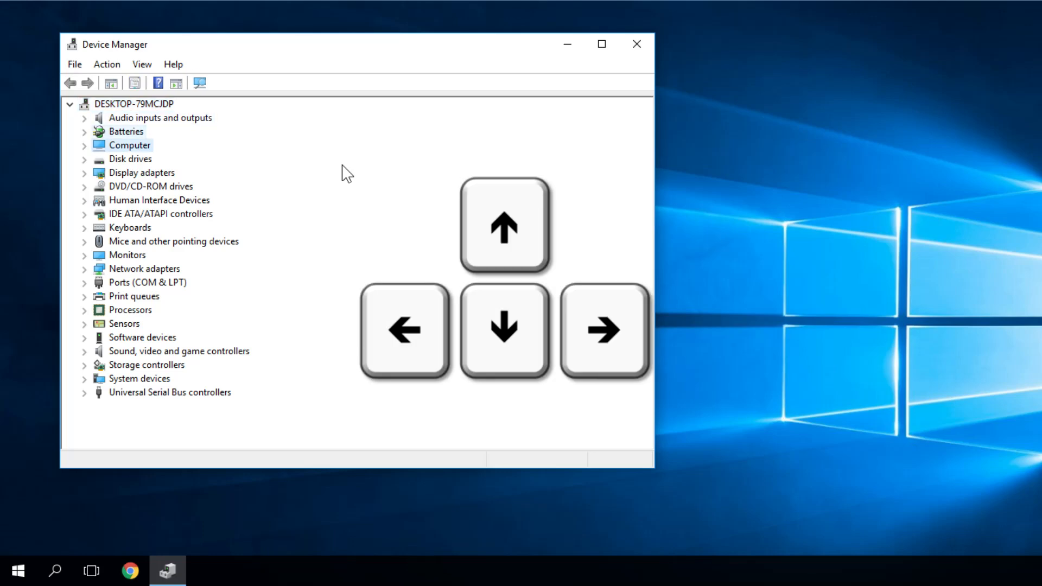
Step: Expand Mice and other pointing devices and show the HID-compliant mouse's action menu
click(159, 200)
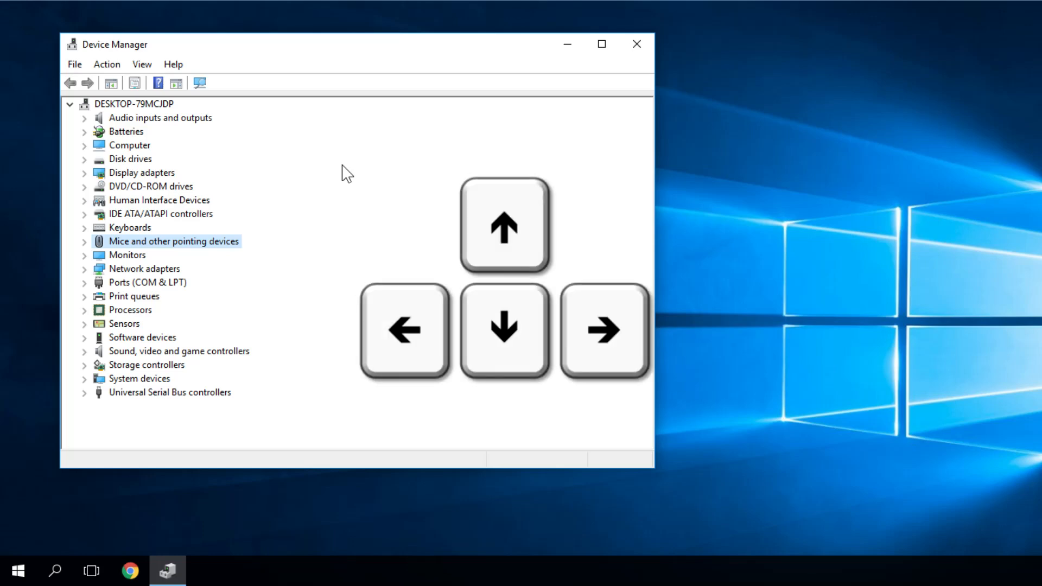
click(84, 240)
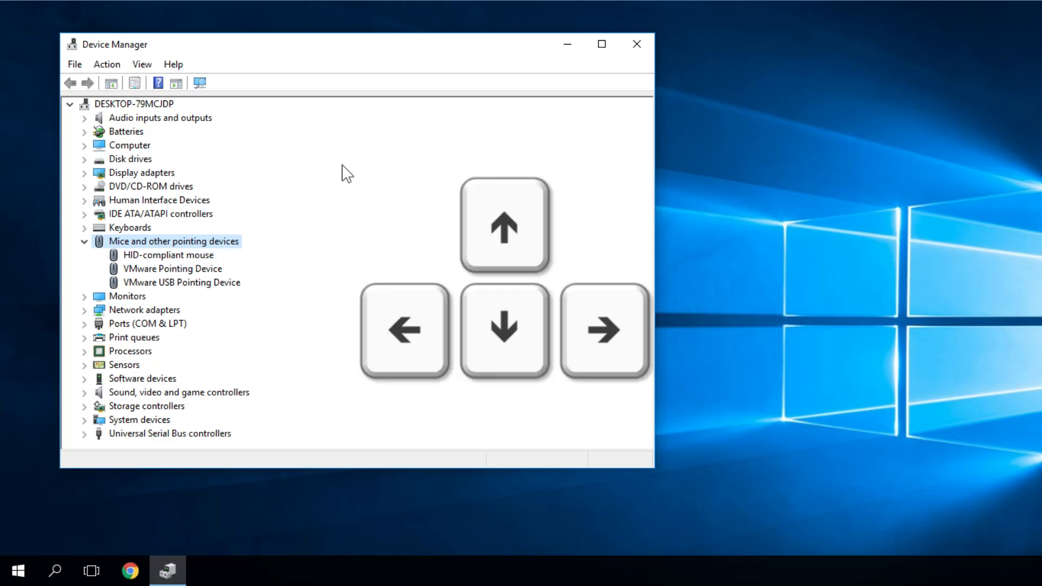
click(168, 255)
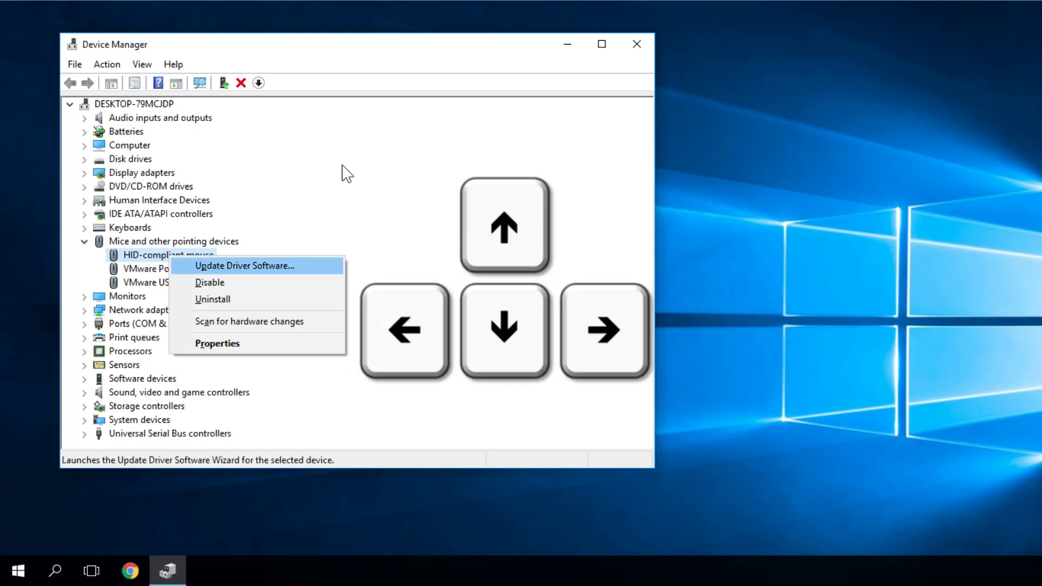
click(341, 165)
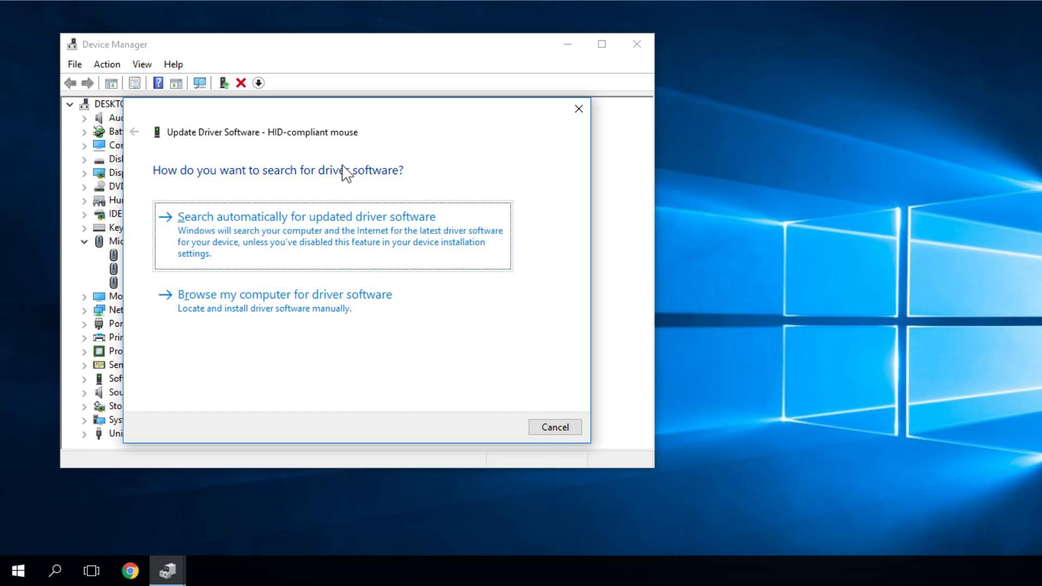
click(554, 426)
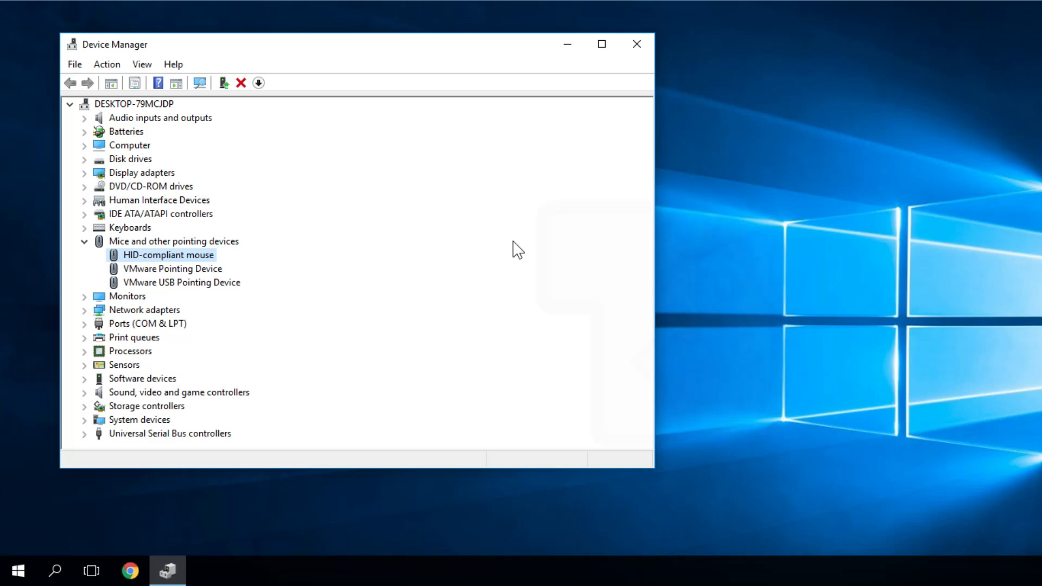
Step: Open HID-compliant mouse Properties on the Driver tab and move focus through its driver buttons
double_click(168, 254)
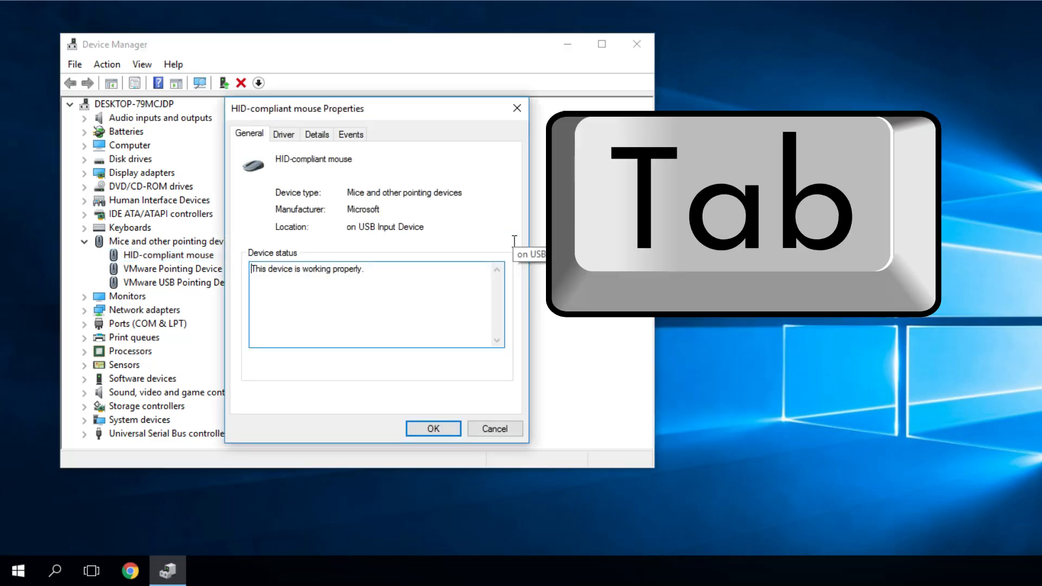
key(Tab)
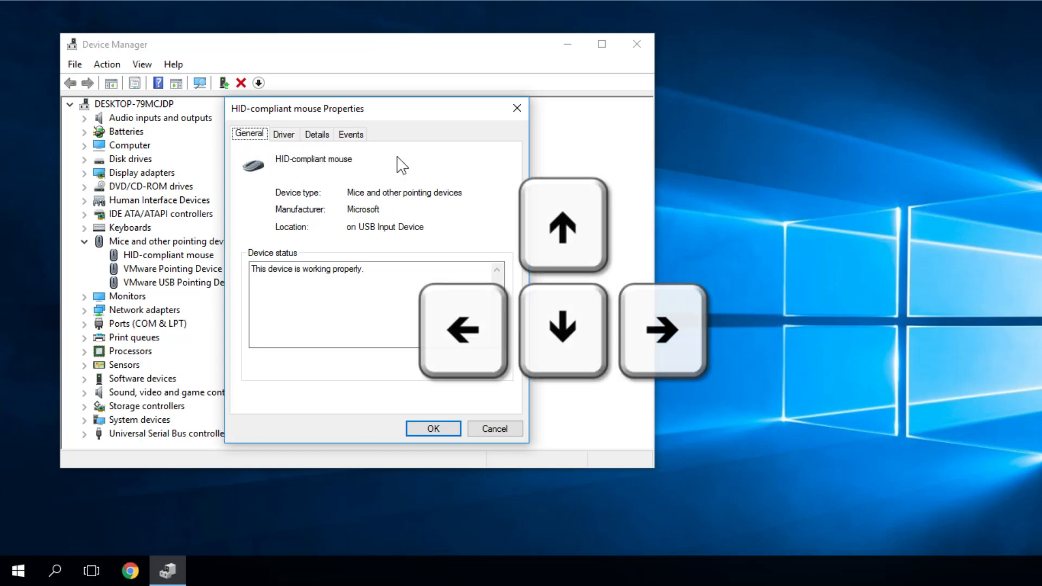
click(283, 134)
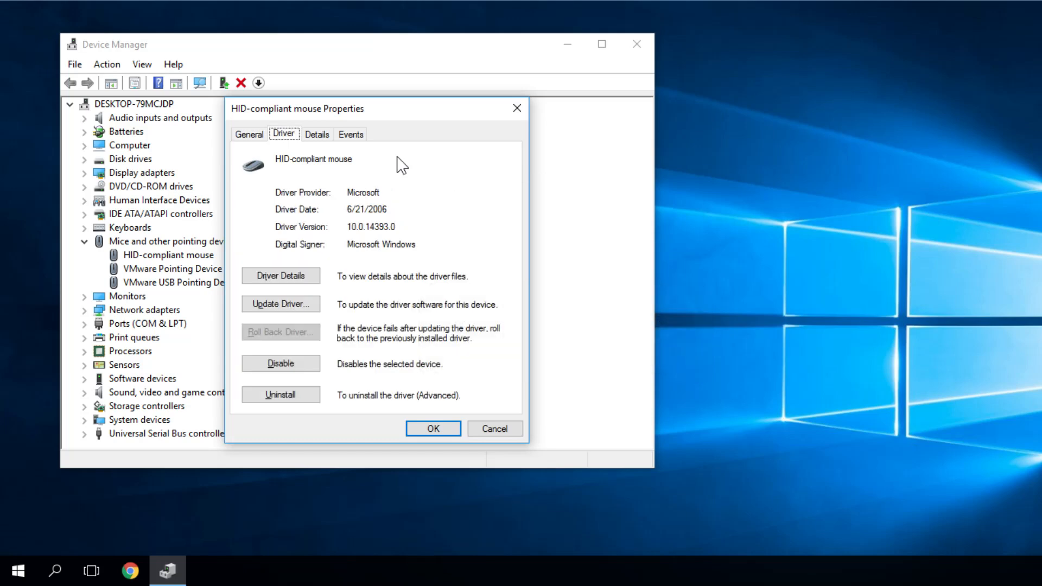
key(Tab)
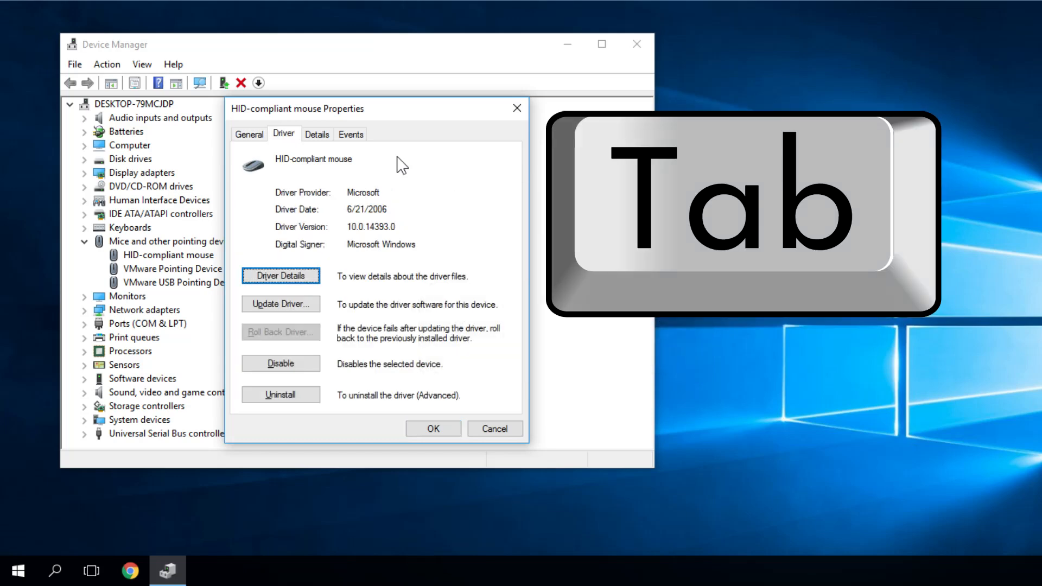
key(Tab)
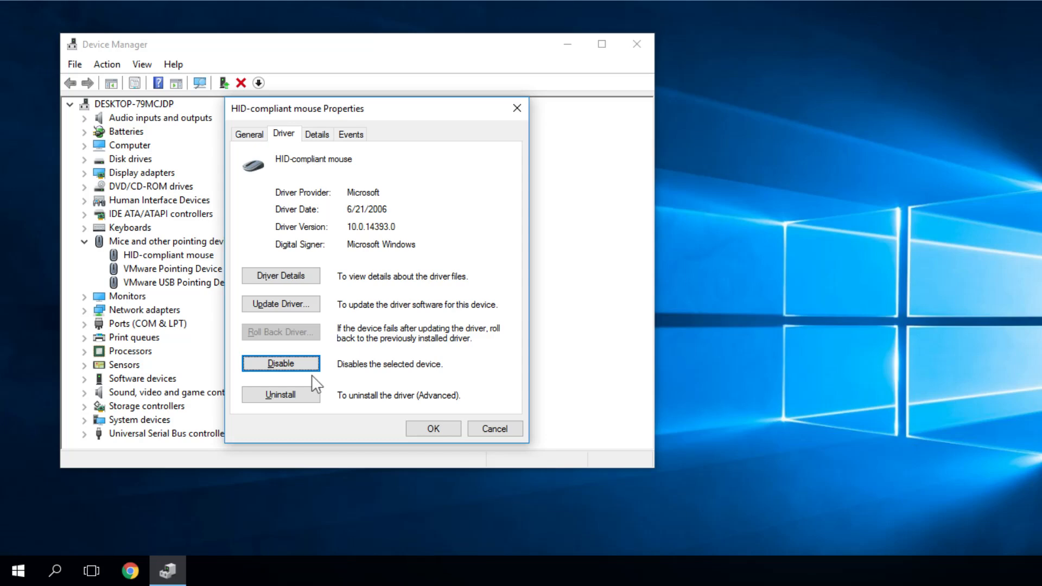